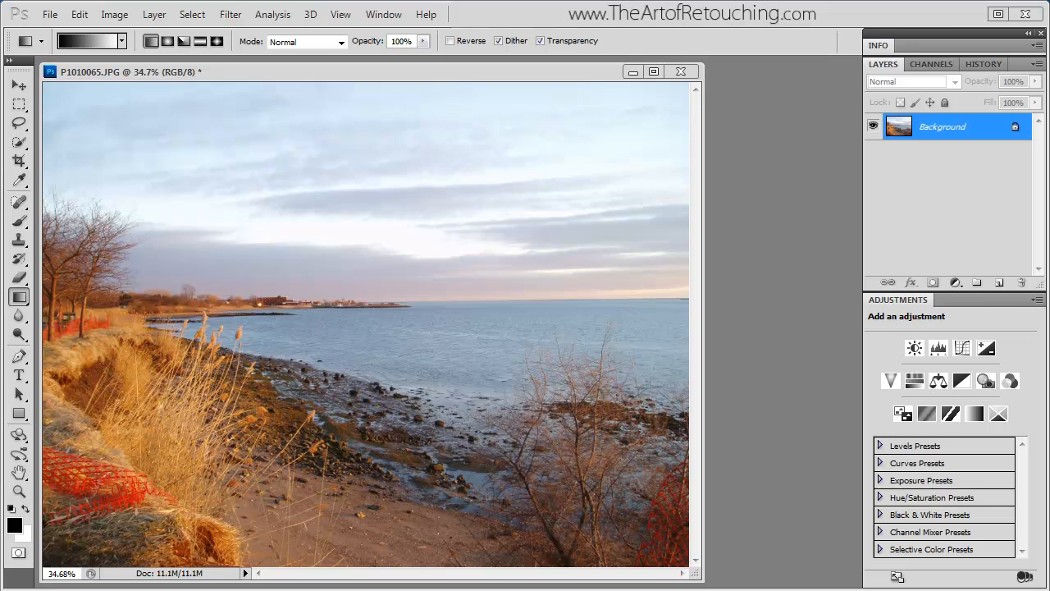
mouse_move(558, 193)
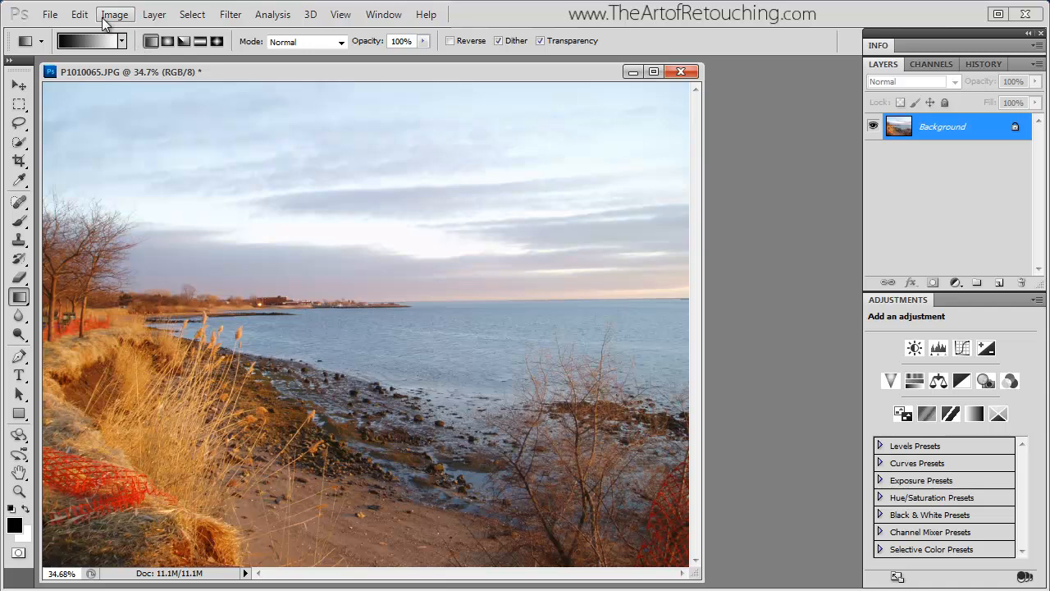
- Duplicate the seaside photo via Image > Duplicate and drag the copy beside the original
click(78, 14)
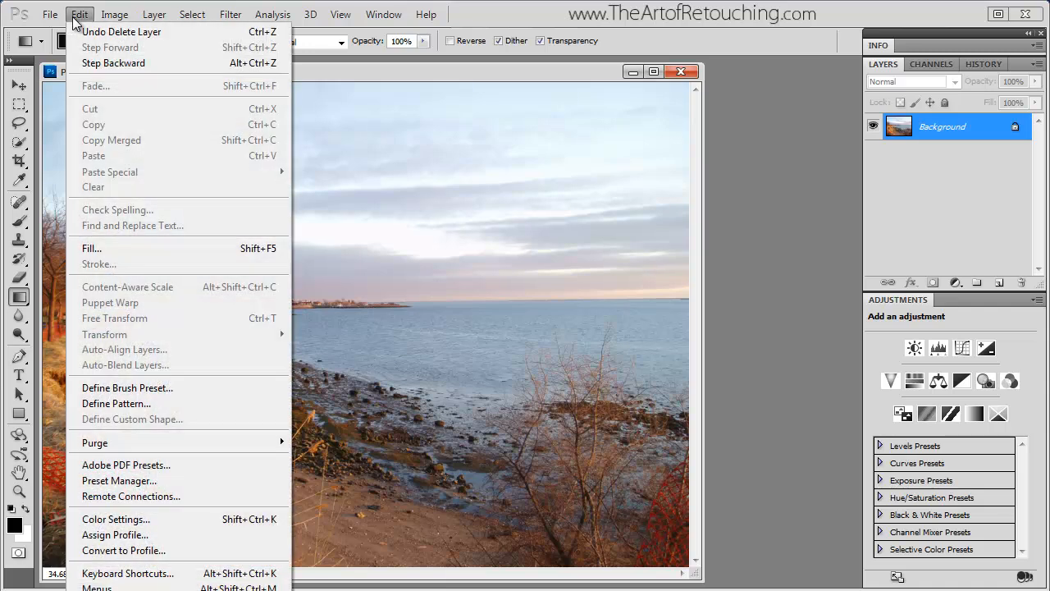
click(115, 13)
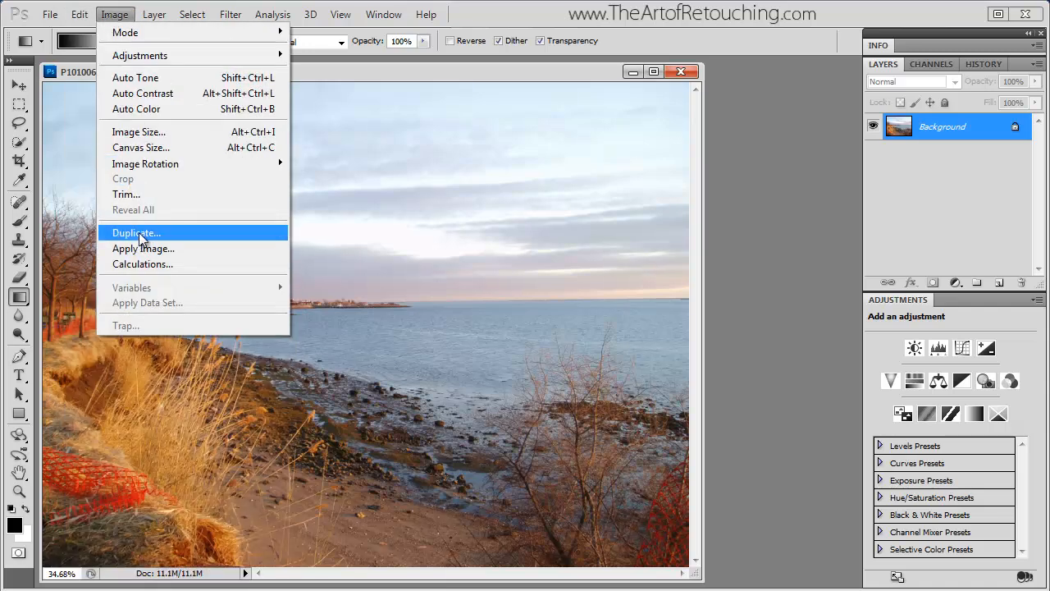
click(136, 233)
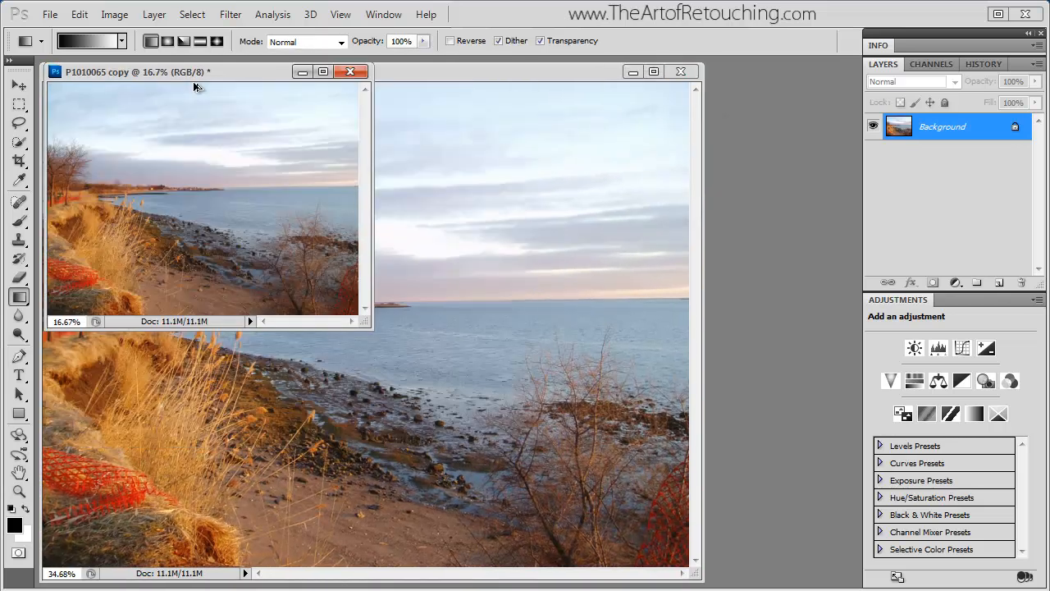
drag(197, 72, 648, 320)
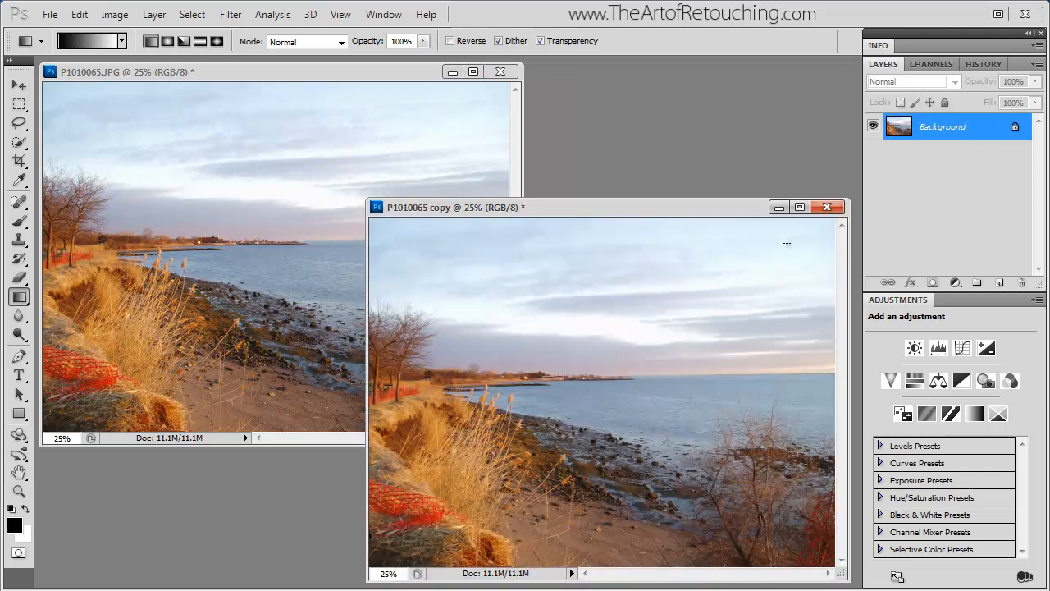
- Add a default Hue/Saturation adjustment layer to the copy, then reactivate the original photo
click(914, 381)
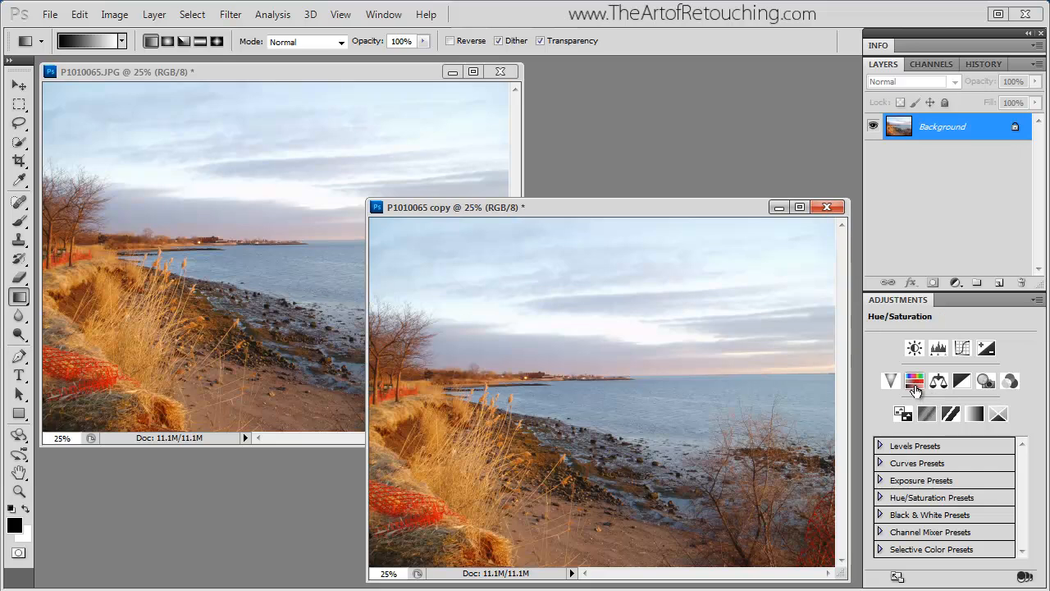
click(914, 381)
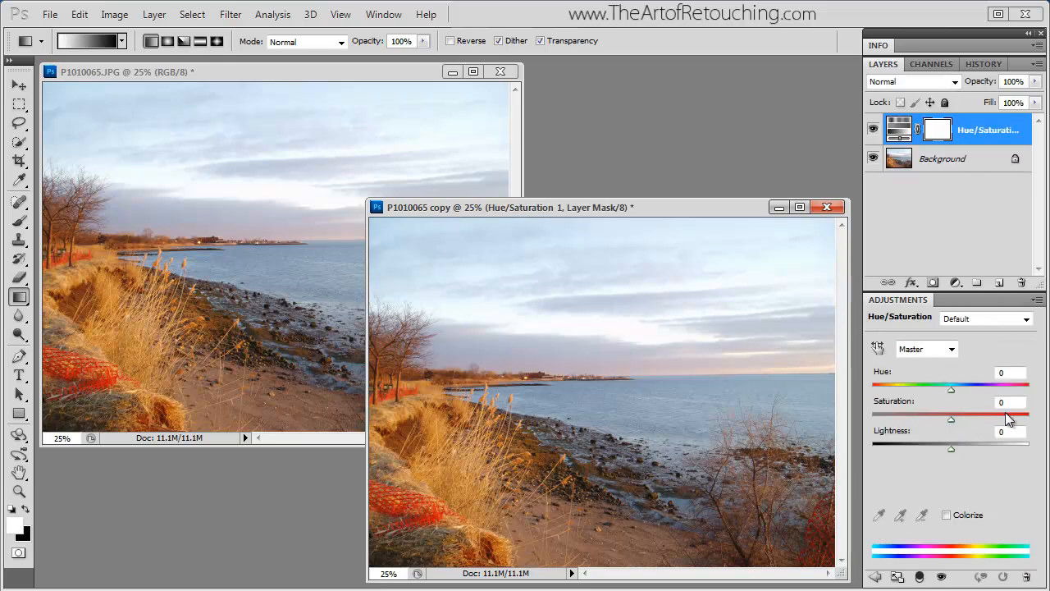
drag(951, 420, 973, 419)
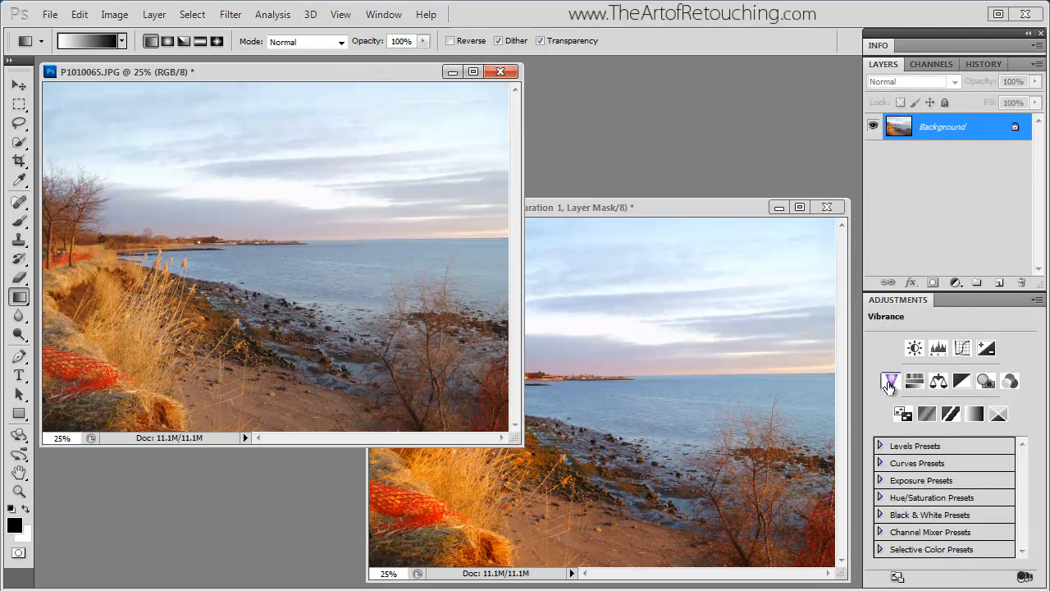
- Add a Vibrance adjustment layer to the original, test Saturation, and reset it to 0
click(889, 381)
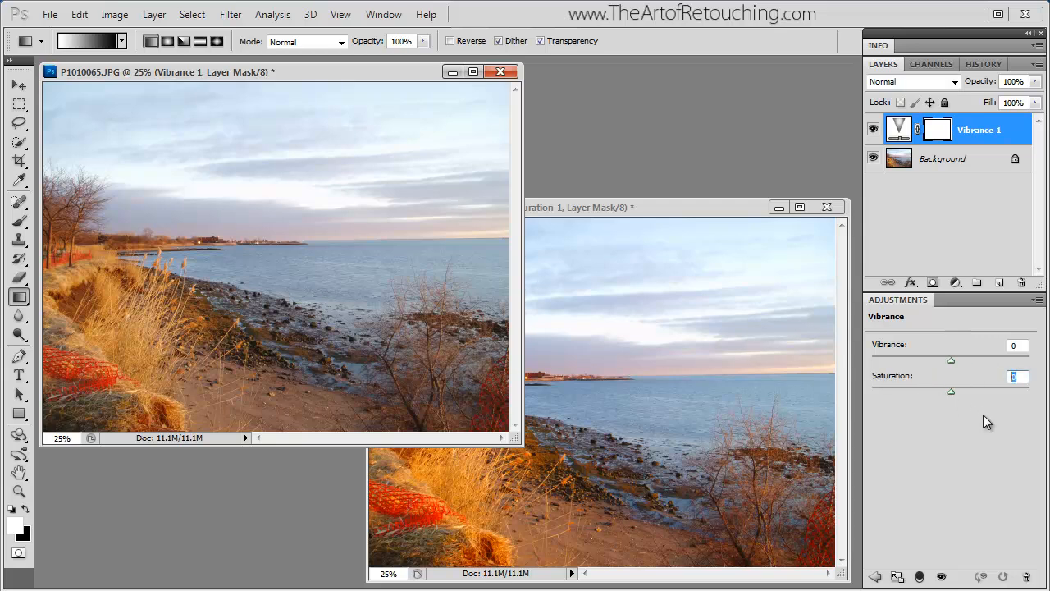
drag(951, 390, 972, 390)
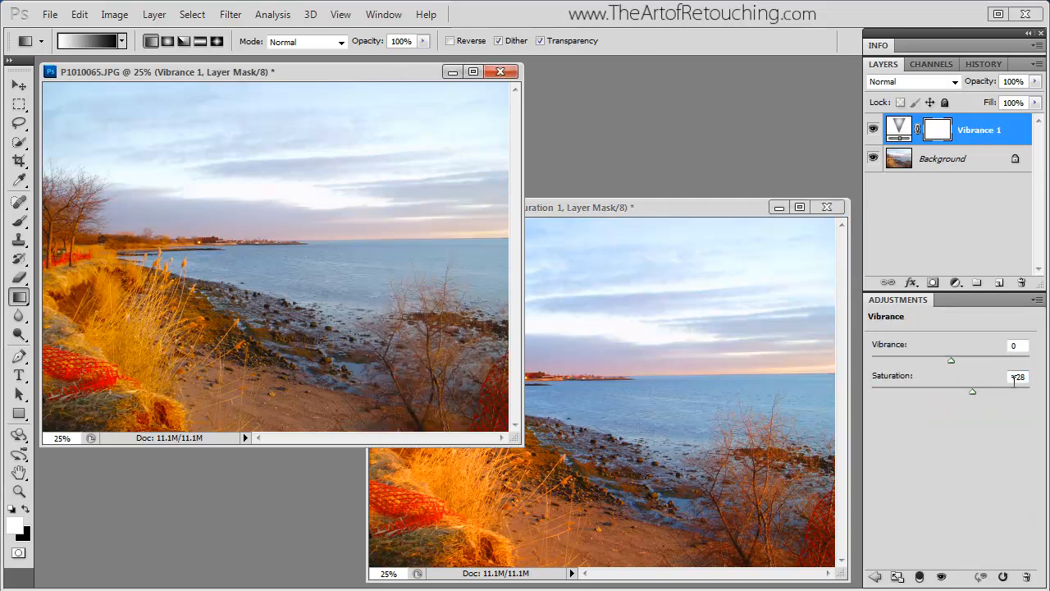
drag(952, 391, 971, 390)
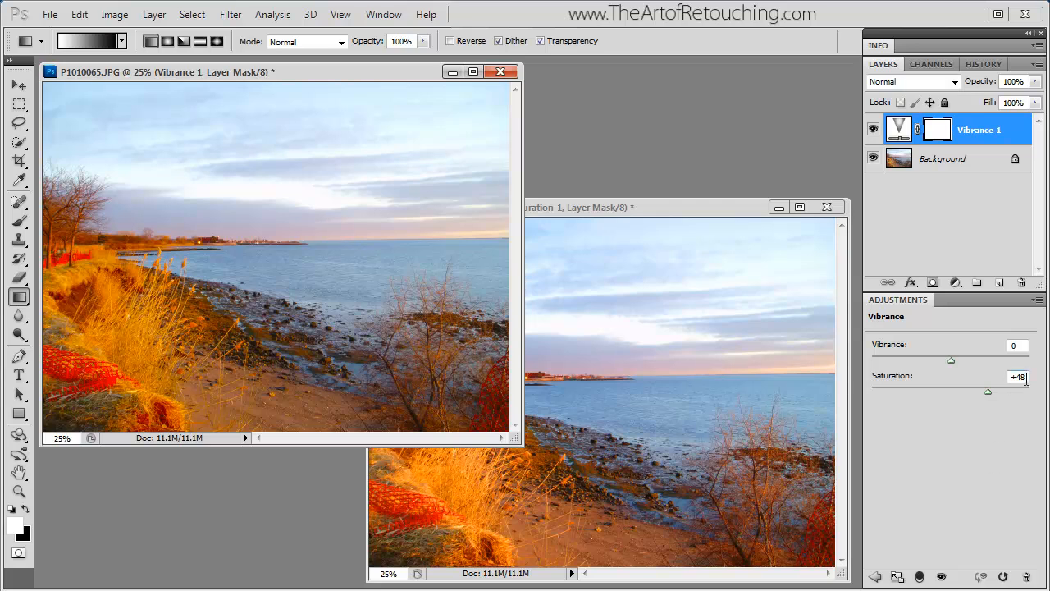
drag(991, 390, 951, 391)
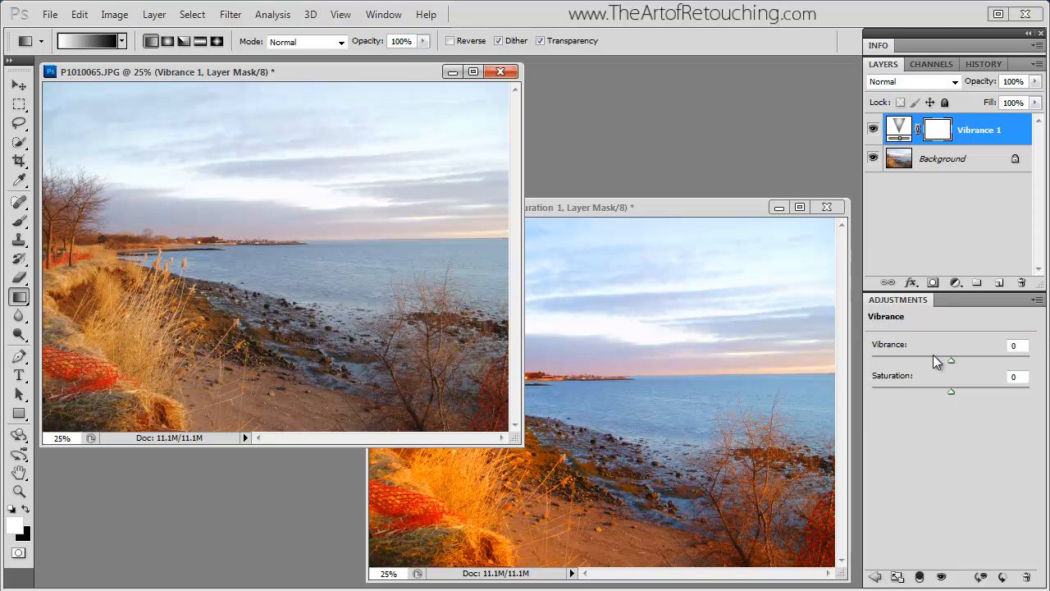
- Raise the layer's Vibrance slider all the way to 100
drag(951, 361, 1007, 361)
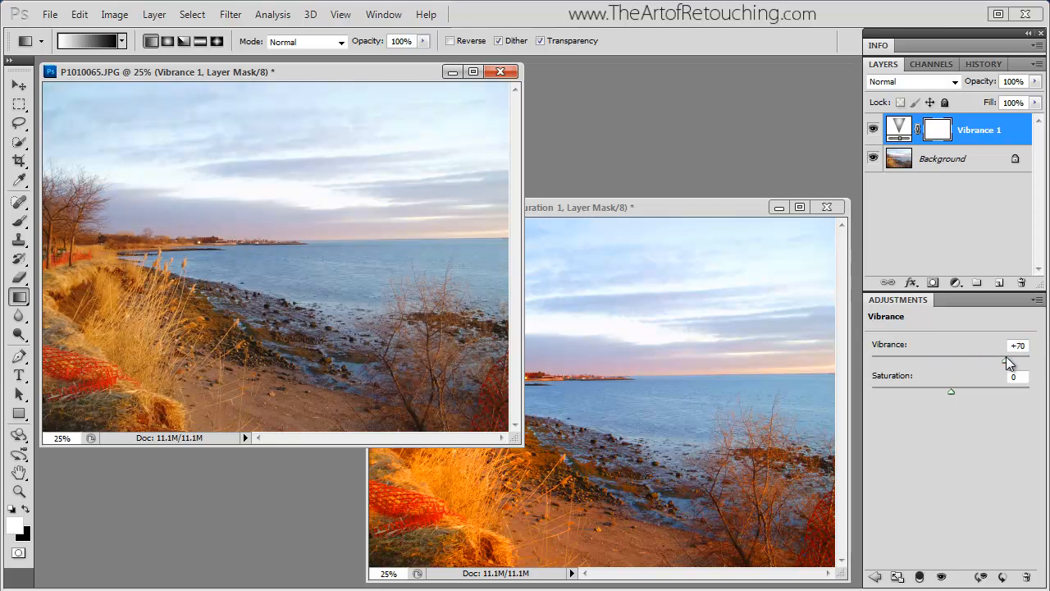
drag(1006, 361, 1029, 361)
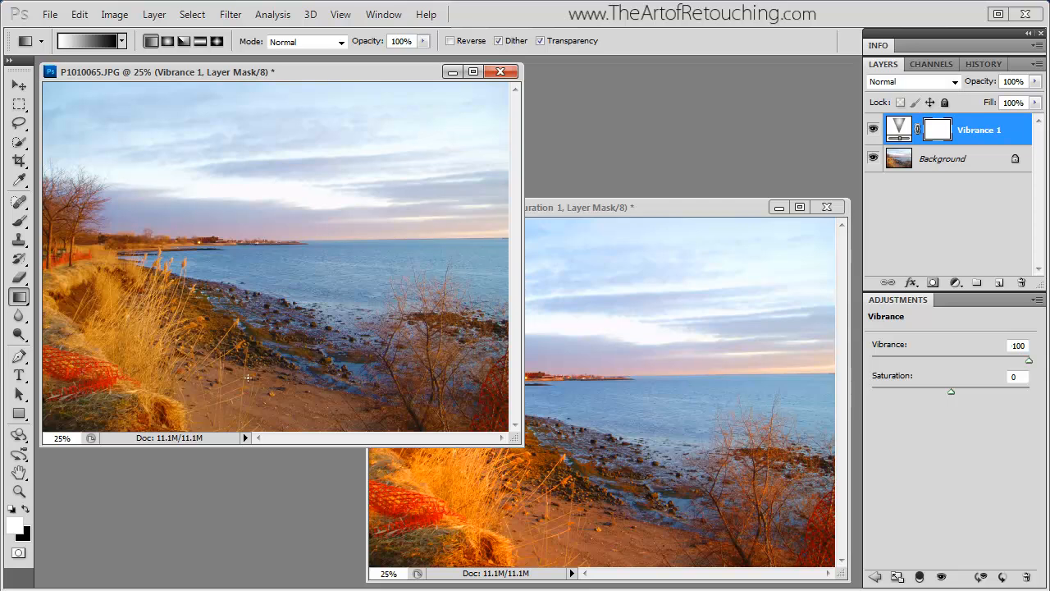
mouse_move(407, 264)
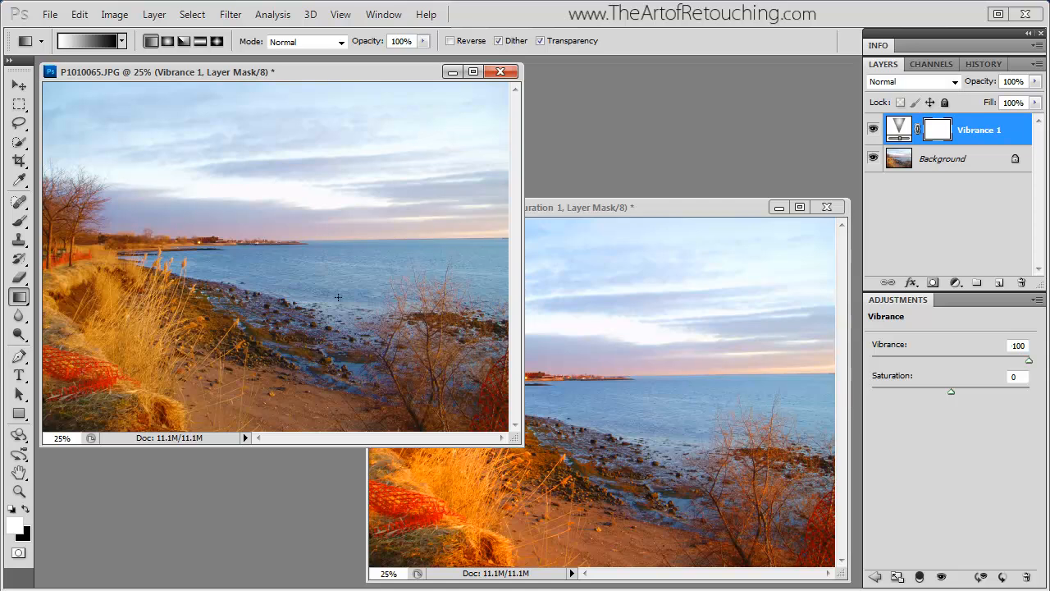
mouse_move(608, 212)
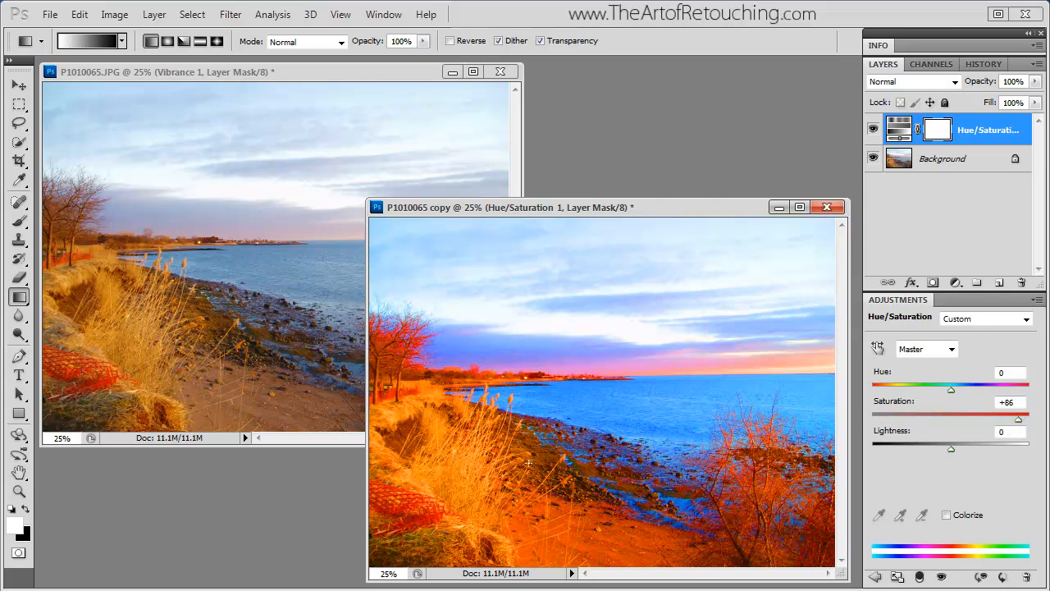
mouse_move(738, 502)
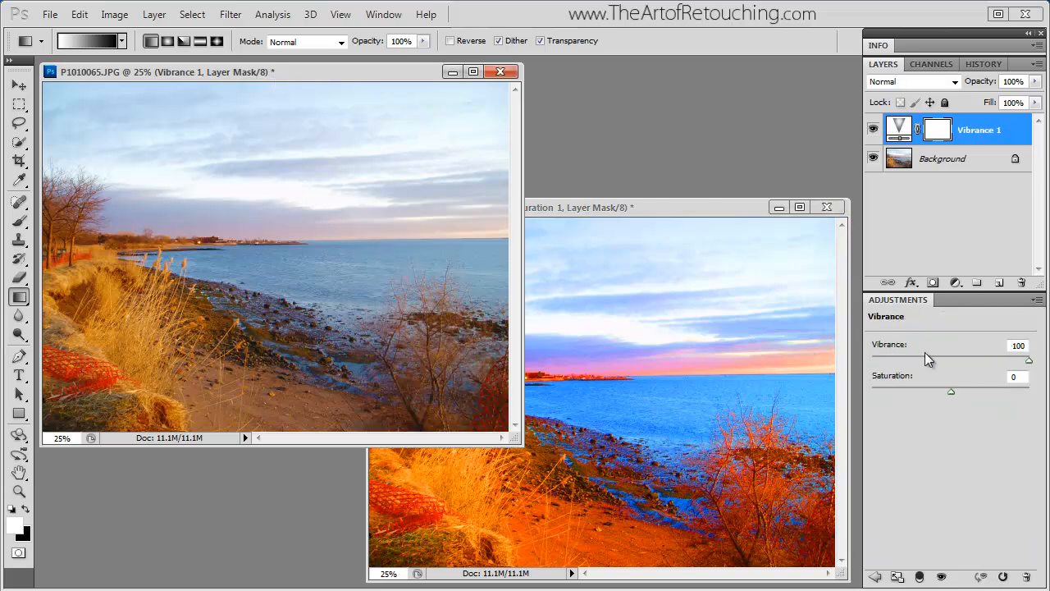
mouse_move(272, 250)
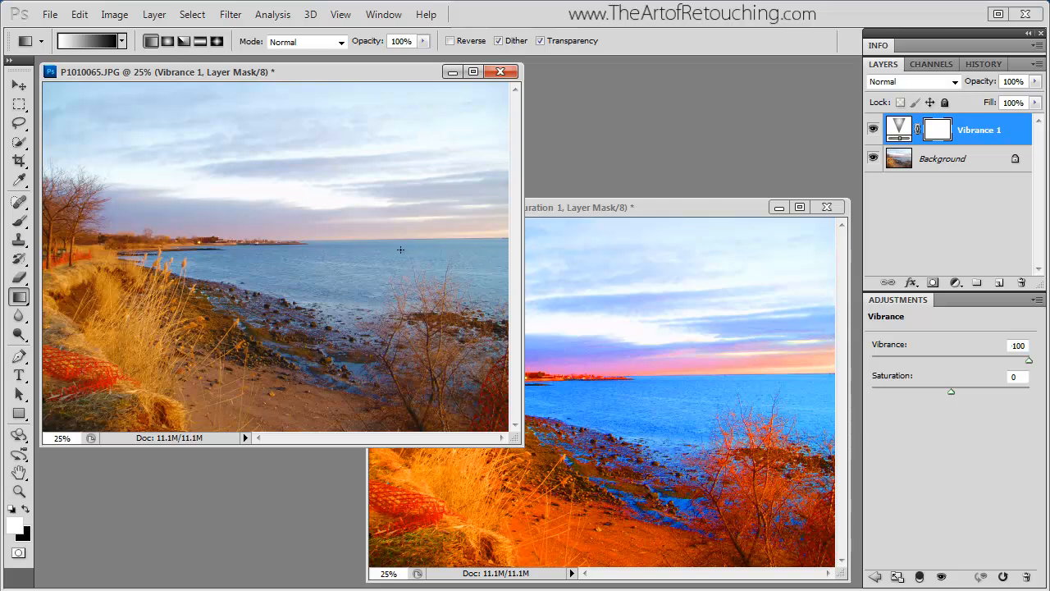
mouse_move(1032, 418)
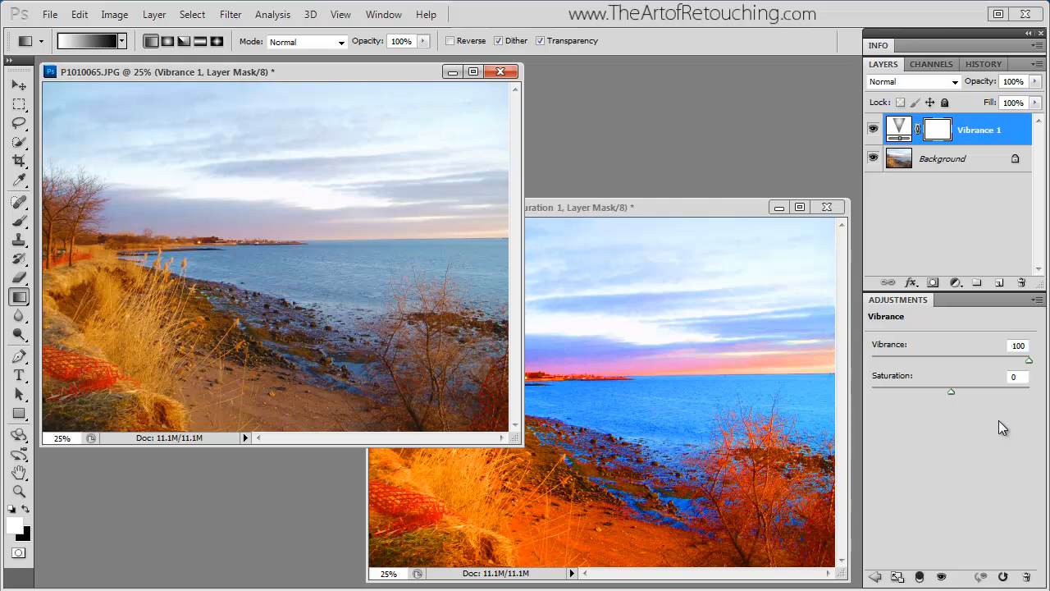
mouse_move(1027, 369)
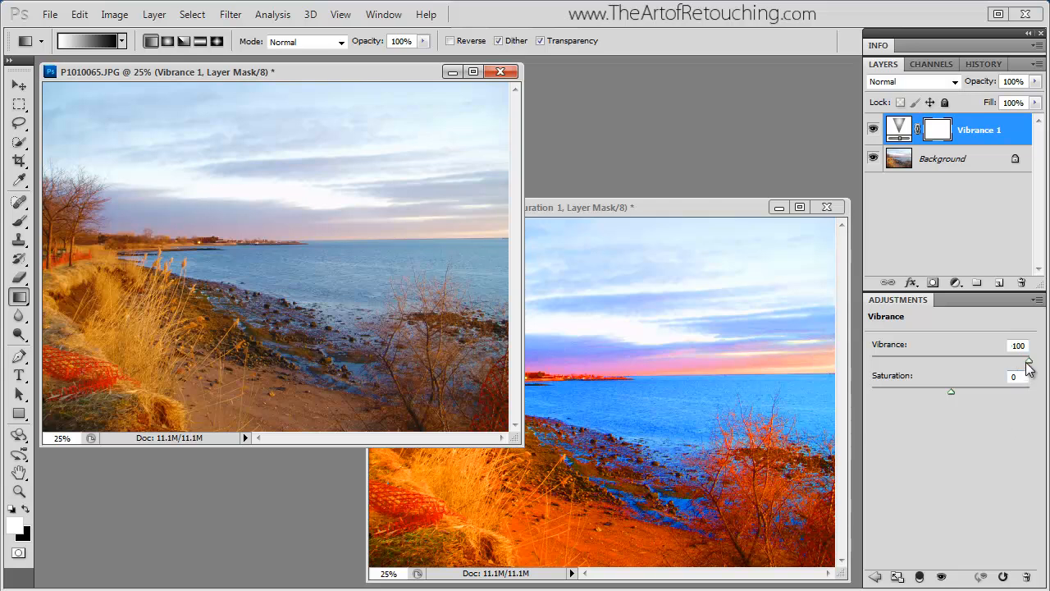
mouse_move(1031, 367)
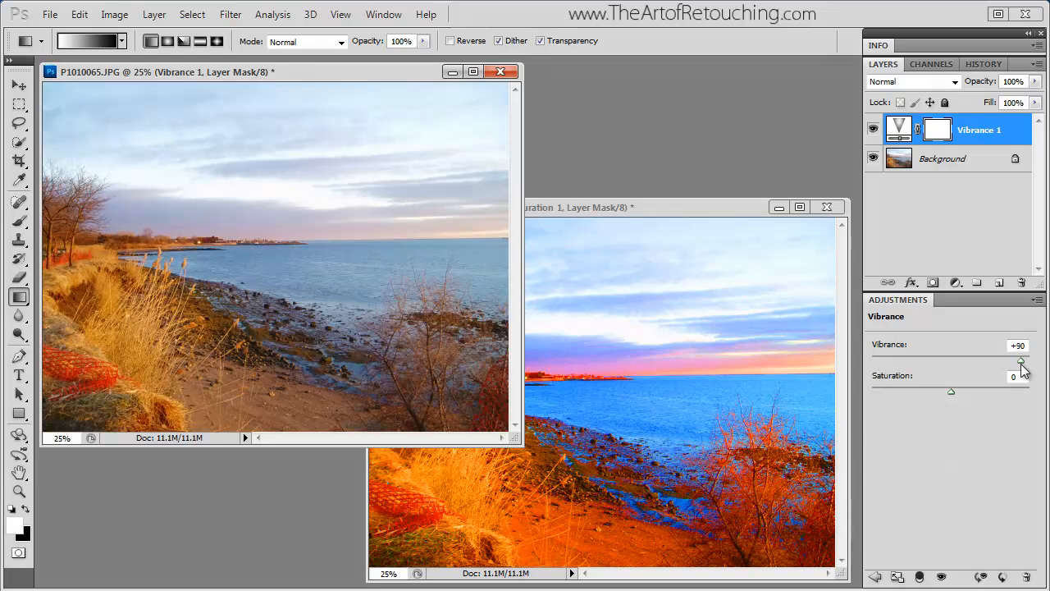
- Nudge the Vibrance slider on the first photo, leaving it at 100
drag(1020, 360, 1027, 361)
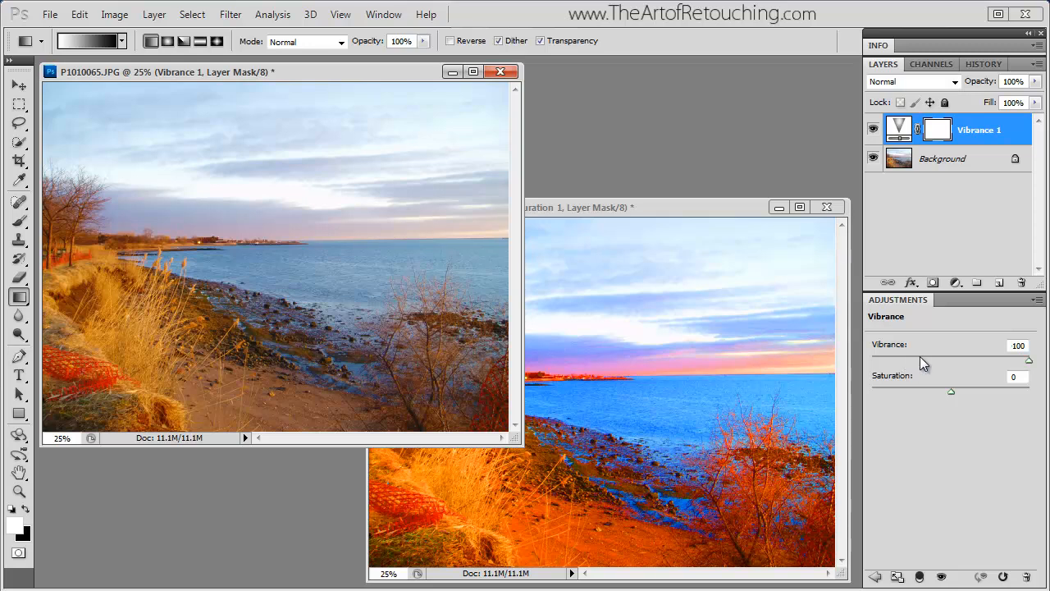
mouse_move(704, 217)
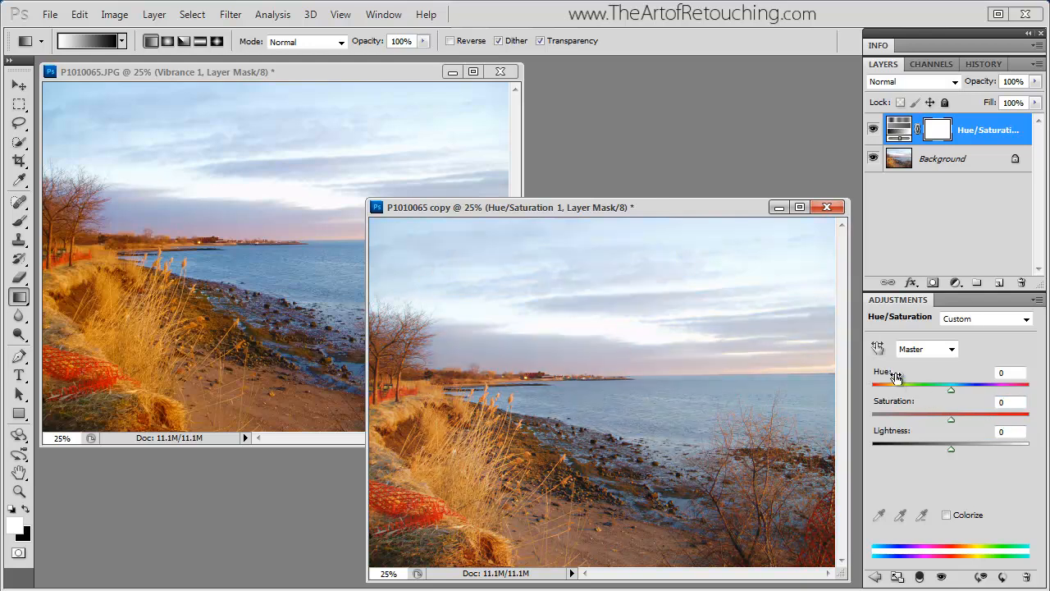
- Target the Blues range in the copy's Hue/Saturation layer for a +45 saturation boost
click(952, 348)
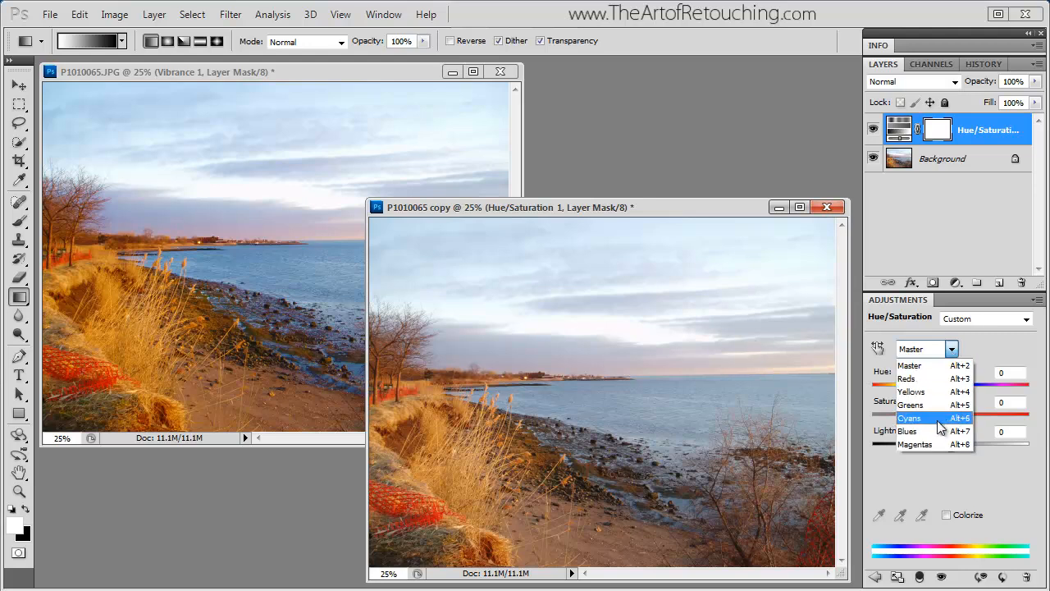
mouse_move(912, 430)
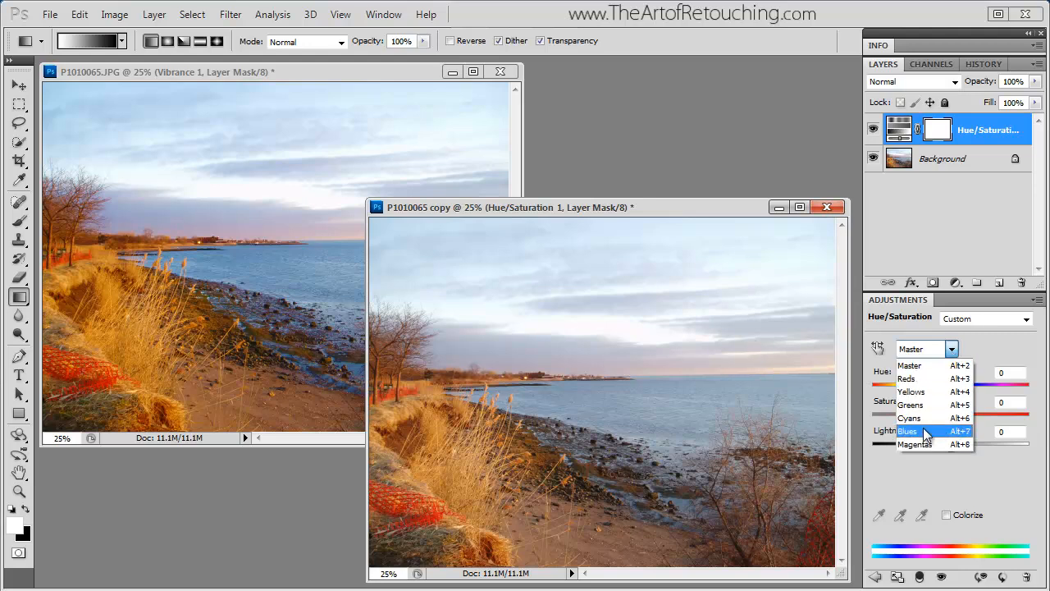
click(906, 430)
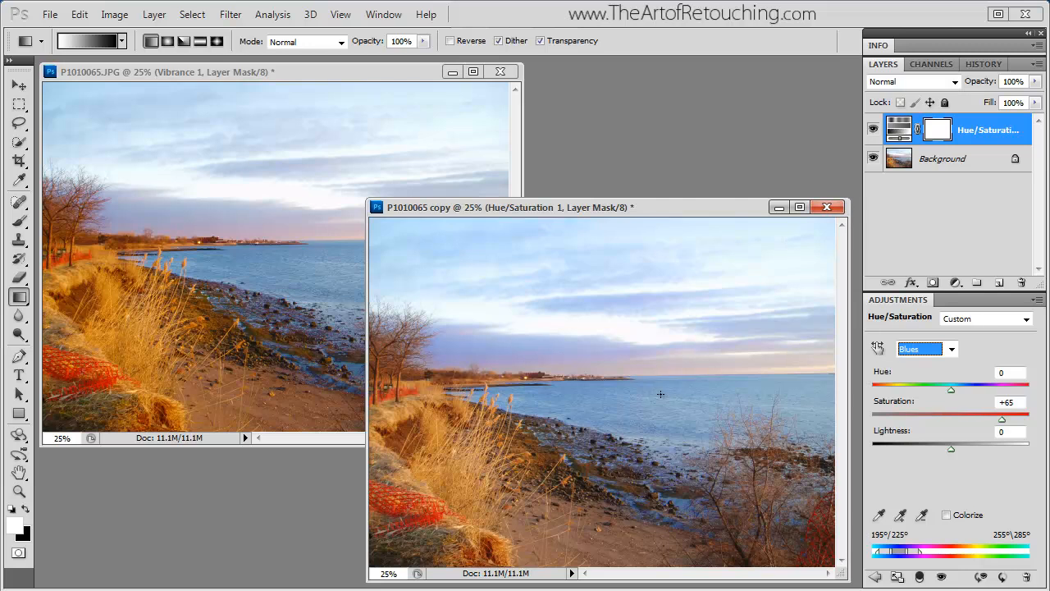
mouse_move(566, 368)
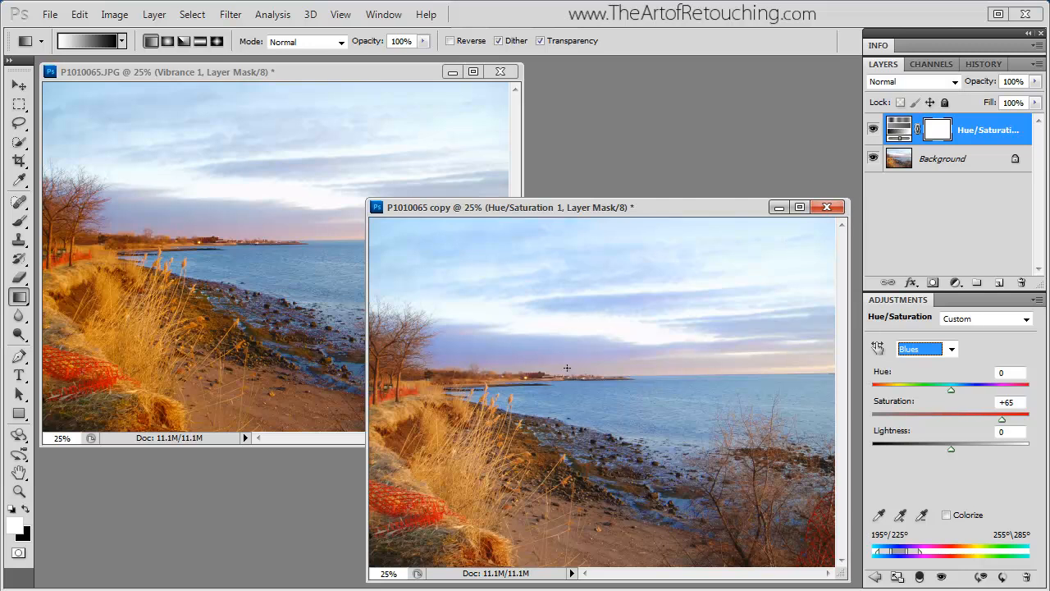
mouse_move(459, 519)
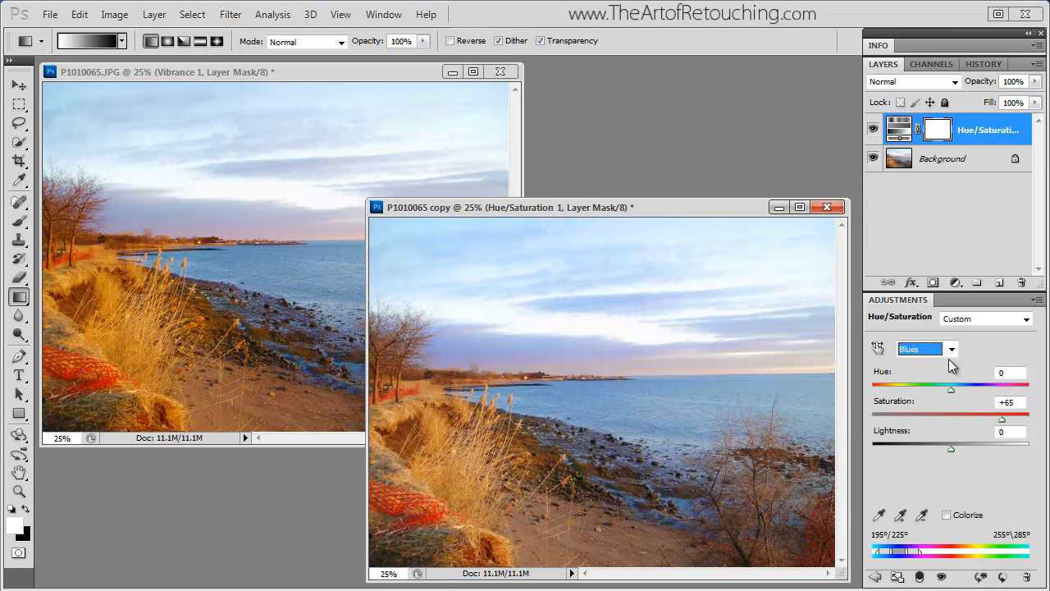
mouse_move(492, 440)
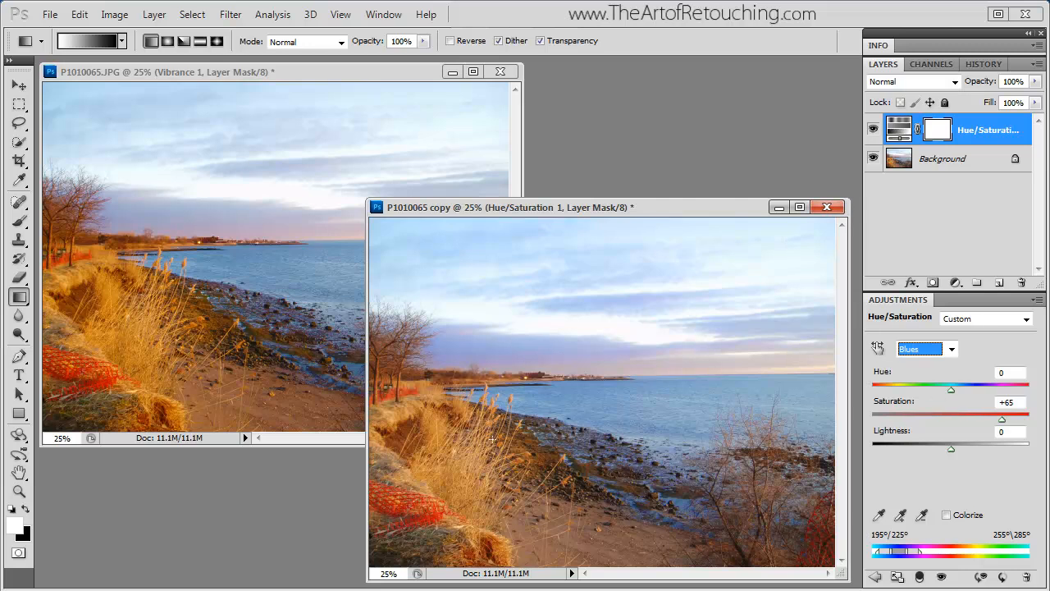
- Target Yellows in the copy's Hue/Saturation layer and raise their saturation to +25
click(926, 348)
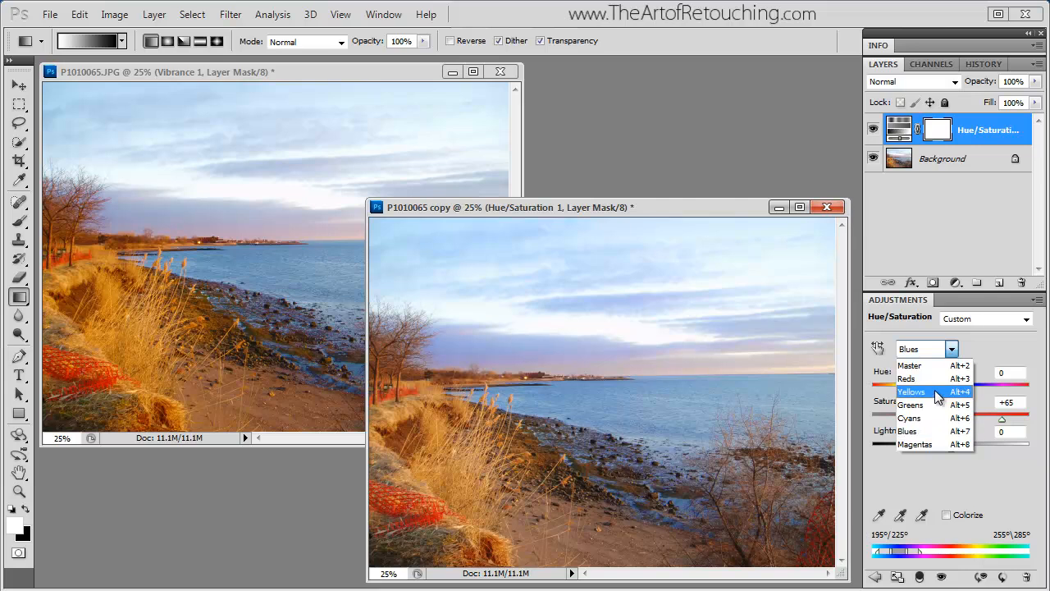
click(910, 391)
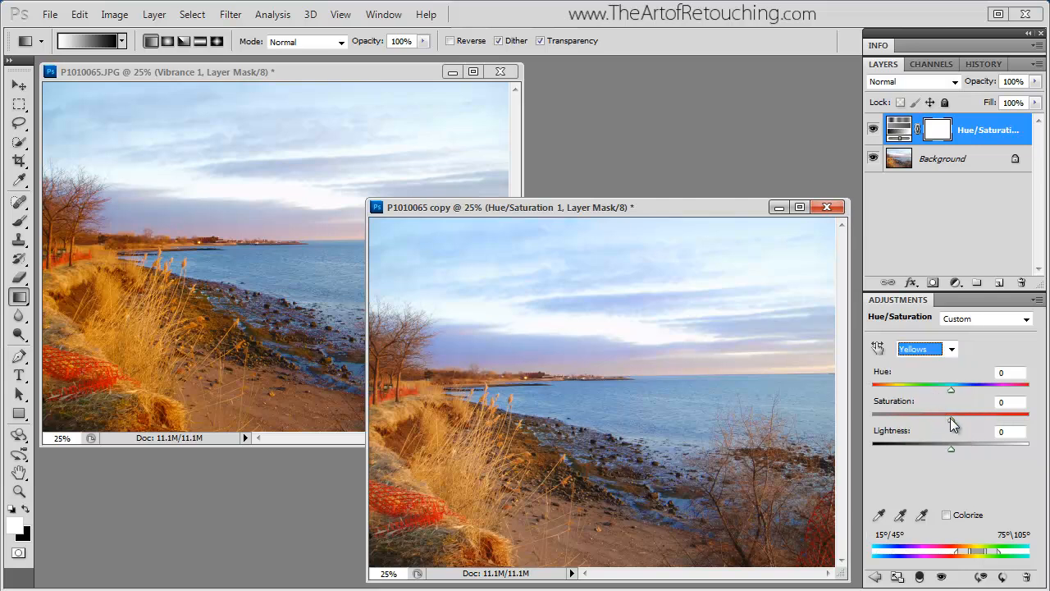
drag(951, 388, 971, 388)
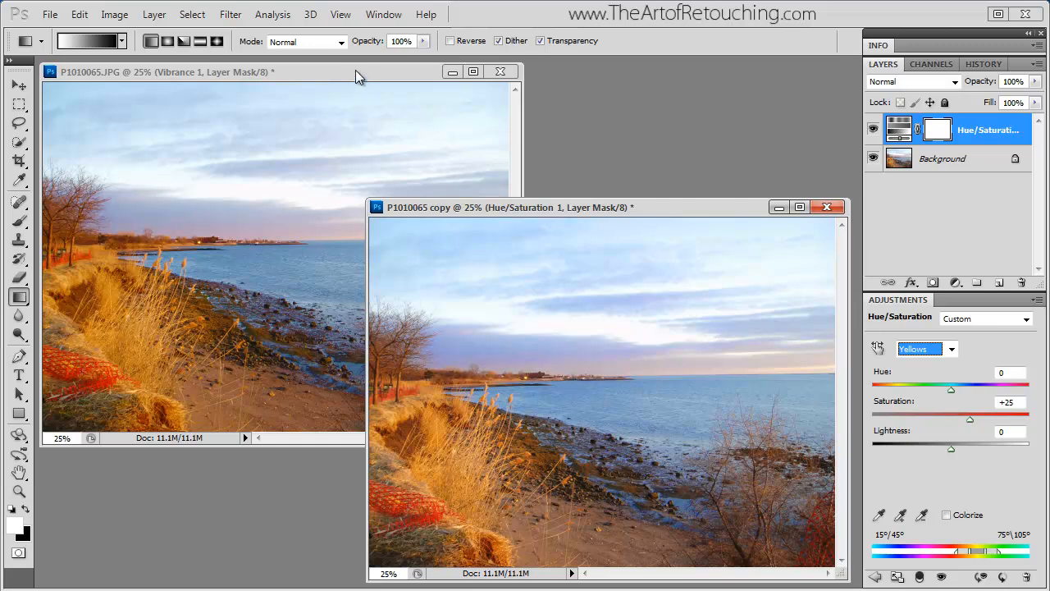
click(164, 72)
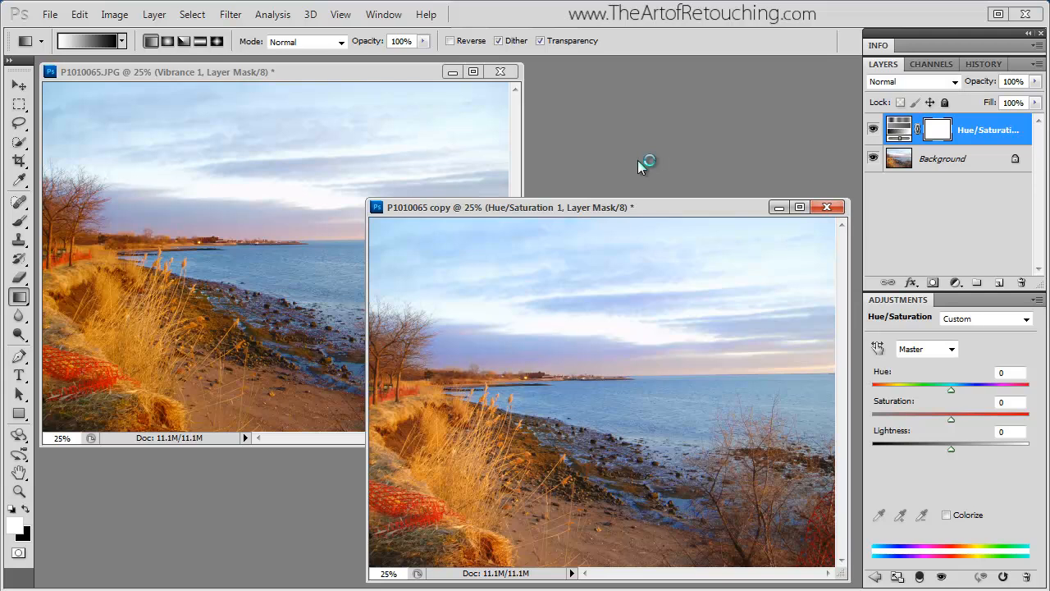
mouse_move(642, 168)
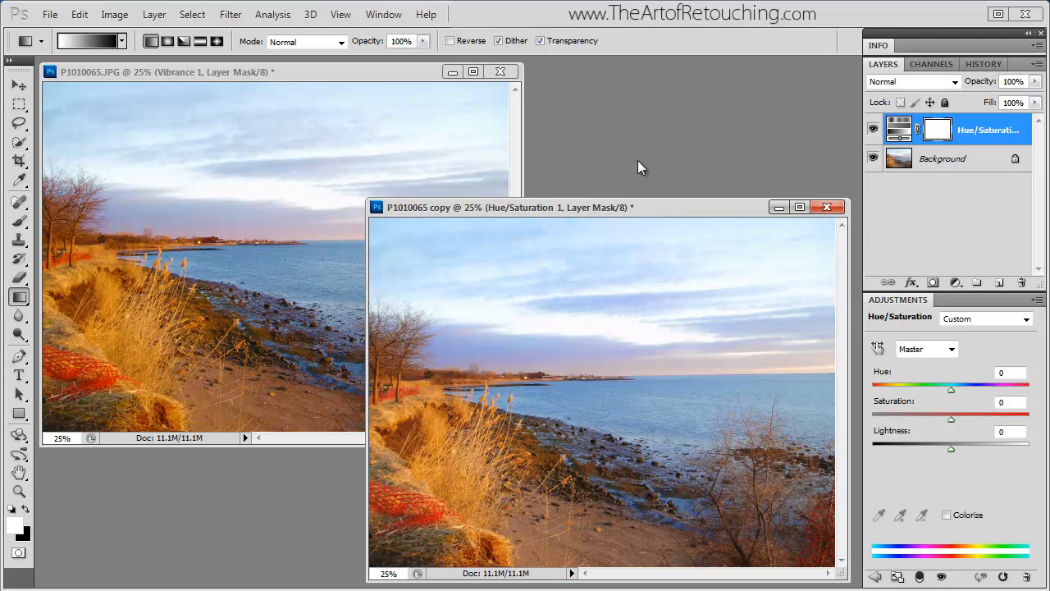